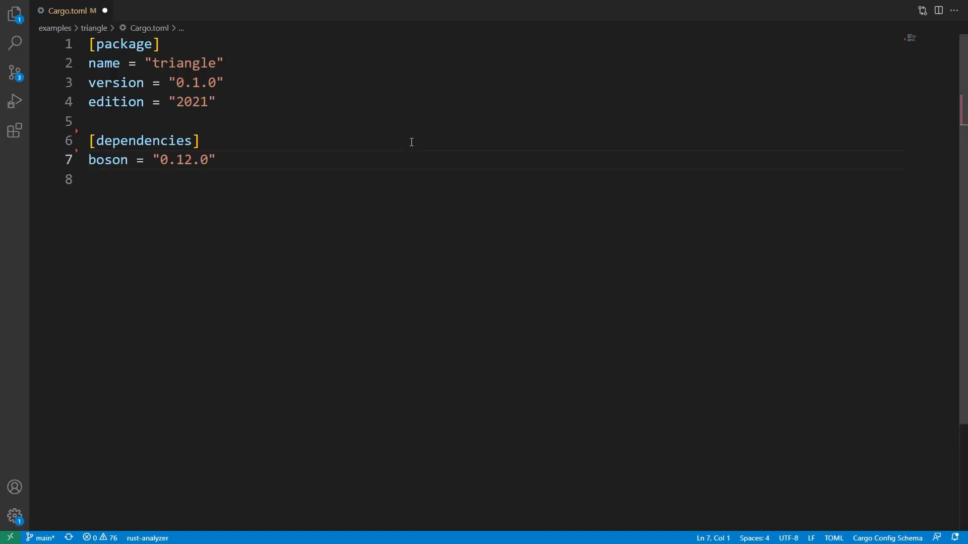
Add raw-window-handle = "0.5.2" under [dependencies], then move to the main.rs tab.
{"action": "type", "text": "raw-window-handle = \"0.5.2\""}
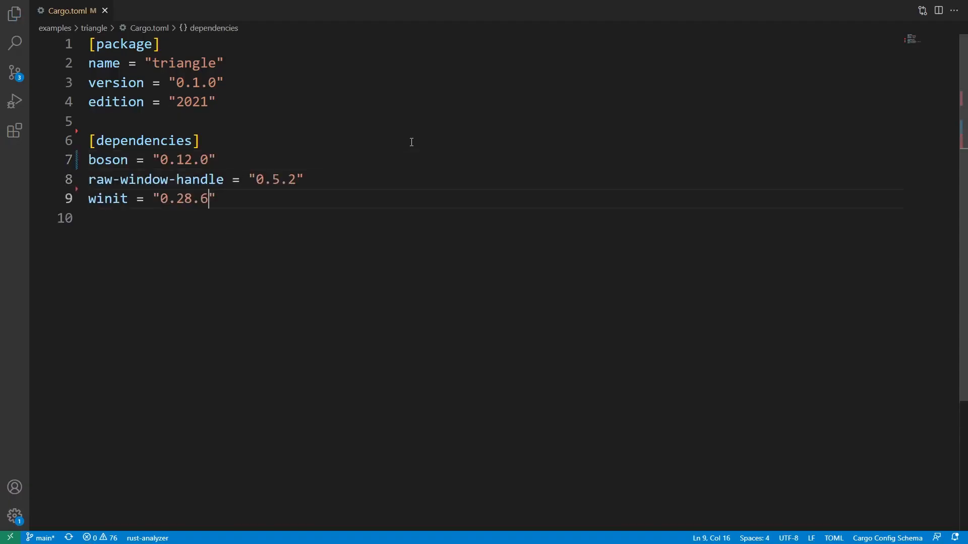
{"action": "left_click", "coordinate": [147, 10]}
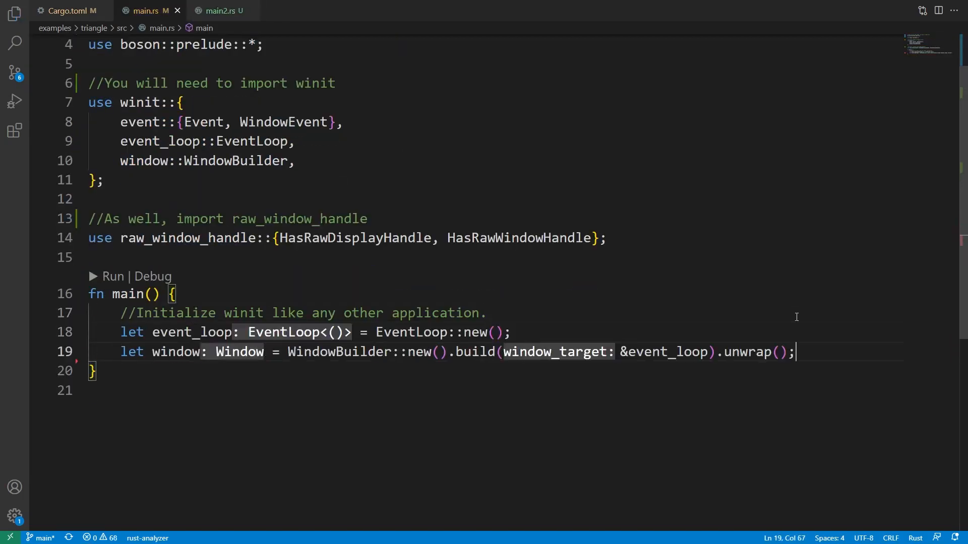
Write the comment explaining the boson context that starts the vulkan backend.
{"action": "type", "text": "//The context is your gateway to boson.  It starts the vulkan backend and roughly translates to the vulkan instance."}
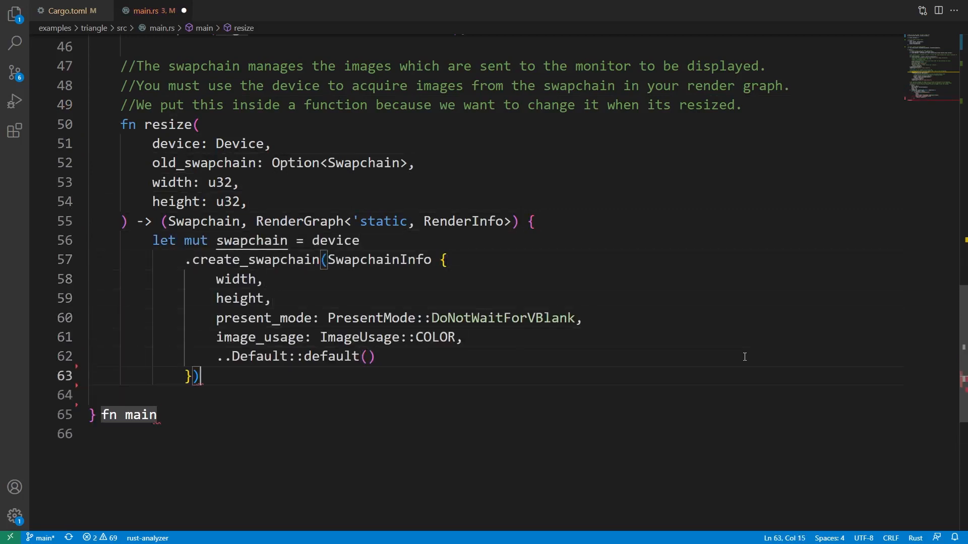
Finish resize with .expect("failed to create swapchain") and add the pipeline compiler hot-reload comment.
{"action": "type", "text": ".expect(\"failed to create swapchain\");"}
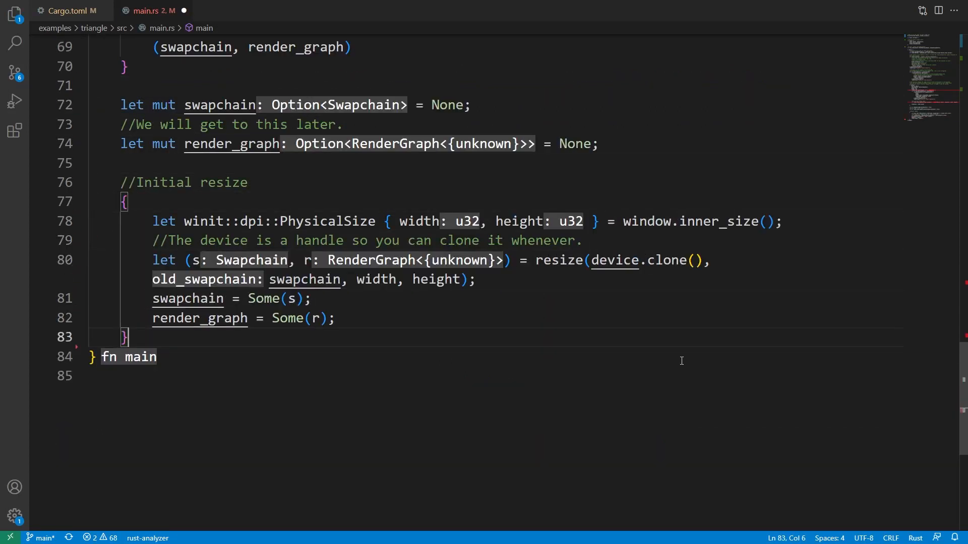
{"action": "type", "text": "//A pipeline compiler allows us to load and hot-reload pipelines."}
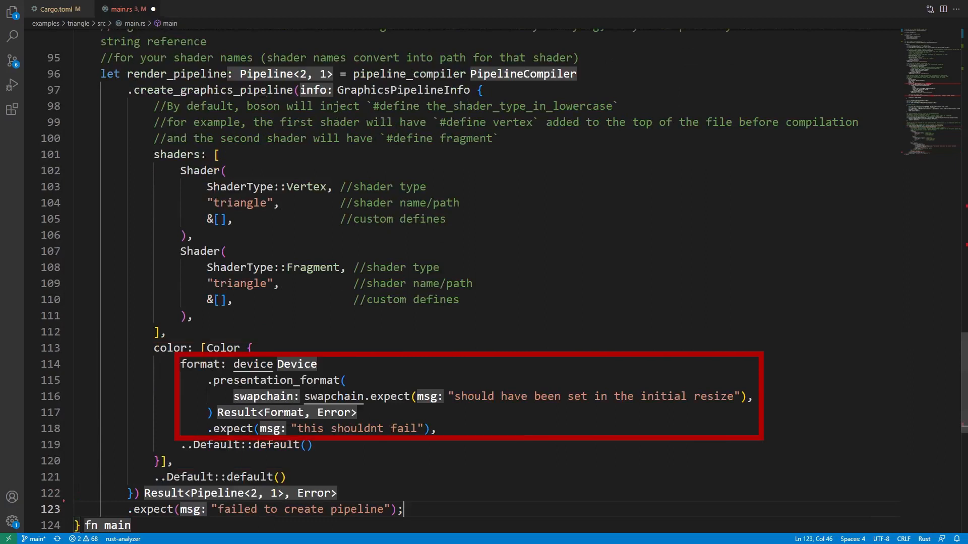
Scroll down past the graphics pipeline toward the semaphore and buffer code.
{"action": "scroll", "scroll_direction": "down", "scroll_amount": 3}
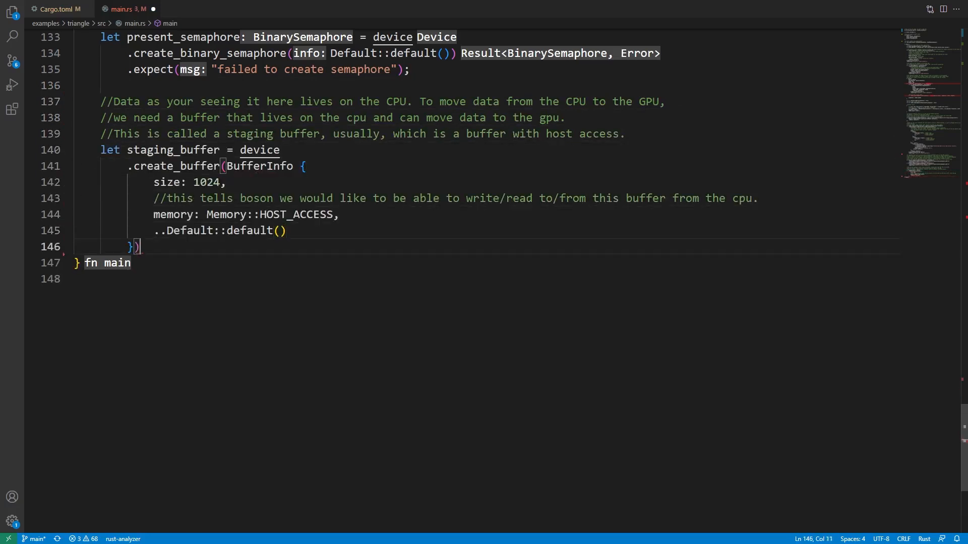
Finish the 1024-byte staging buffer with .expect("failed to create buffer").
{"action": "type", "text": ".expect(\"failed to create buffer\");"}
{"action": "type", "text": "//as well as the swapchain handle."}
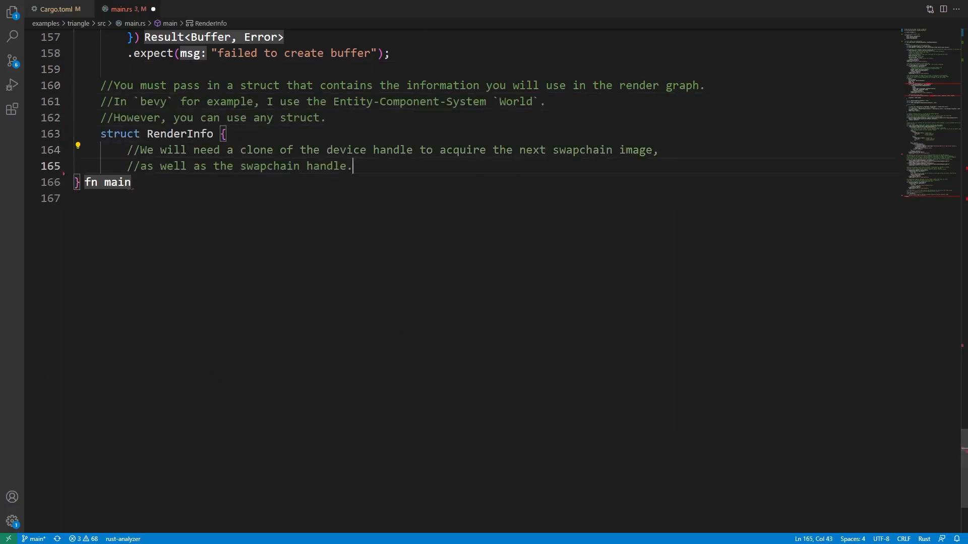
Add the device: Device field to the RenderInfo struct.
{"action": "type", "text": "device: Device,"}
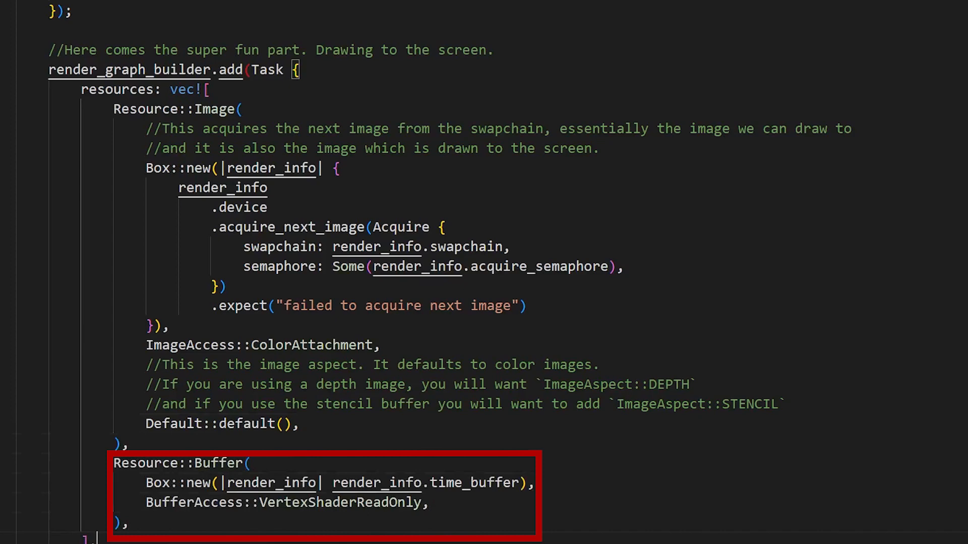
Scroll down through the record function's push constant, pipeline and draw code.
{"action": "scroll", "scroll_direction": "down", "scroll_amount": 3}
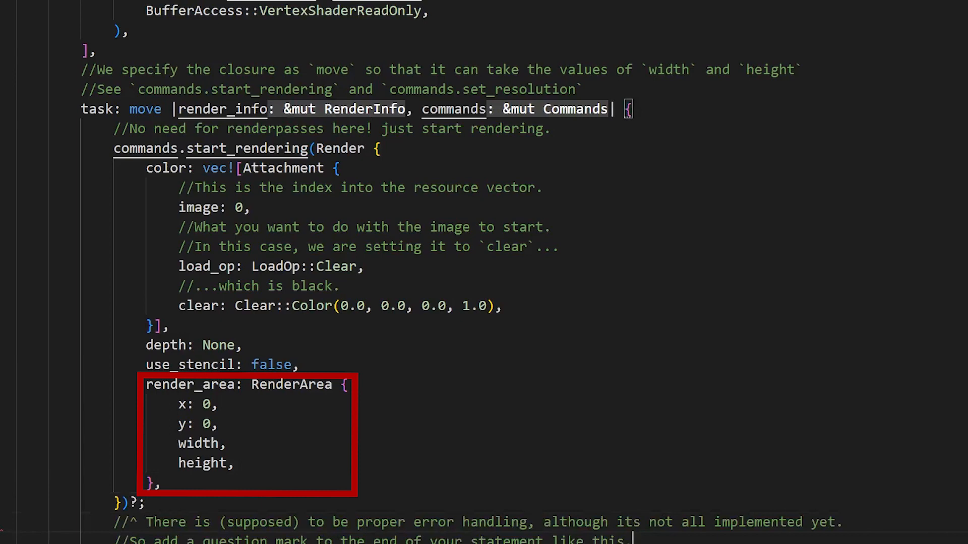
{"action": "scroll", "scroll_direction": "down", "scroll_amount": 3}
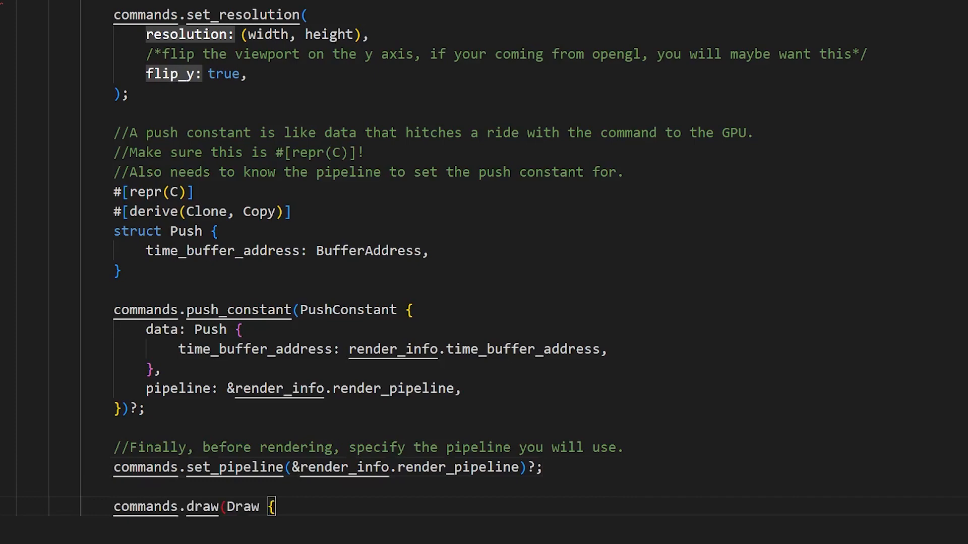
{"action": "scroll", "scroll_direction": "down", "scroll_amount": 3}
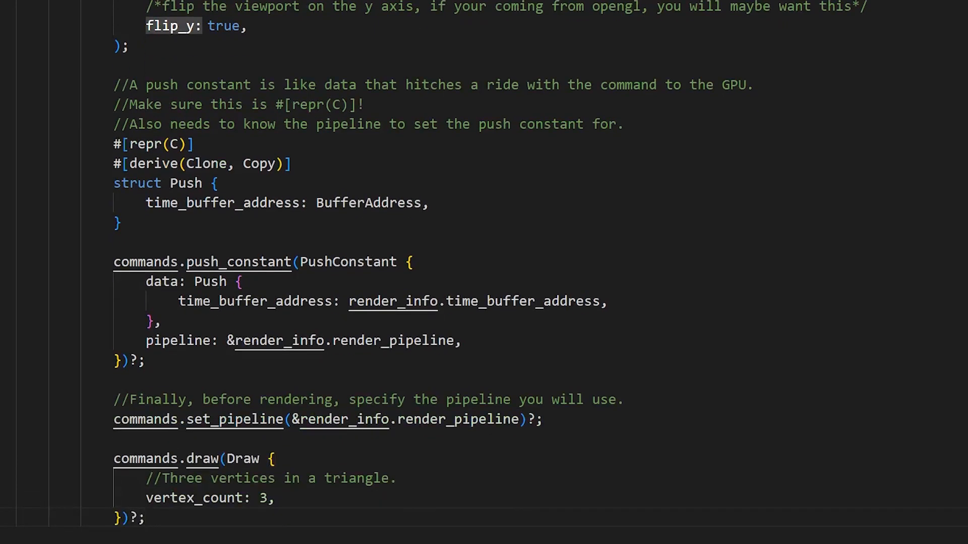
{"action": "scroll", "scroll_direction": "down", "scroll_amount": 3}
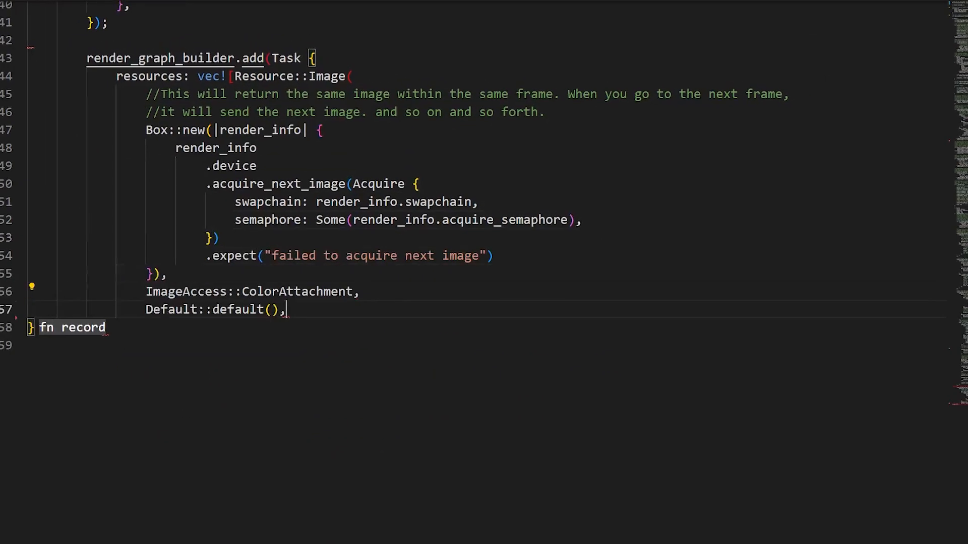
Scroll to main where the RenderInfo initializer is written.
{"action": "scroll", "scroll_direction": "down", "scroll_amount": 3}
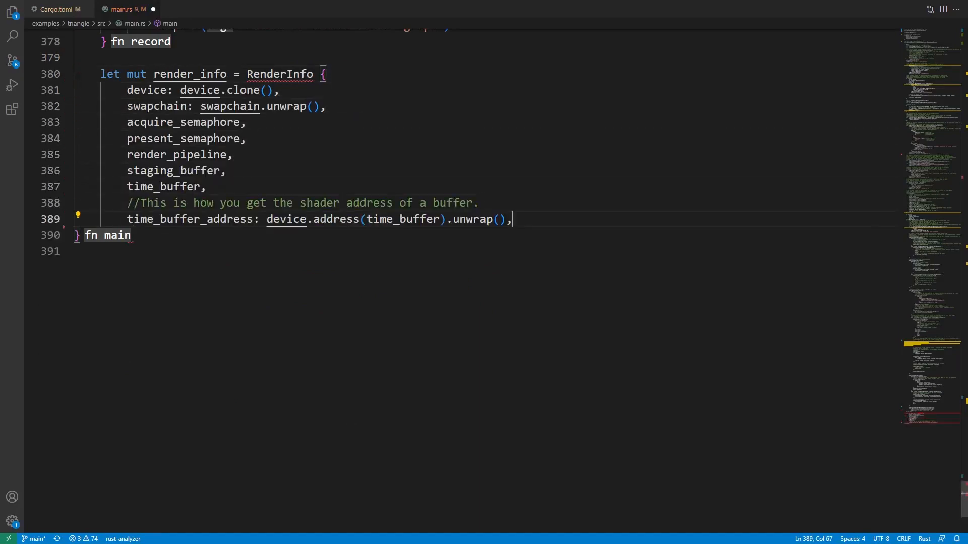
Set time: 0.0 in the RenderInfo initializer, then switch to the triangle.glsl tab.
{"action": "type", "text": "time: 0.0,"}
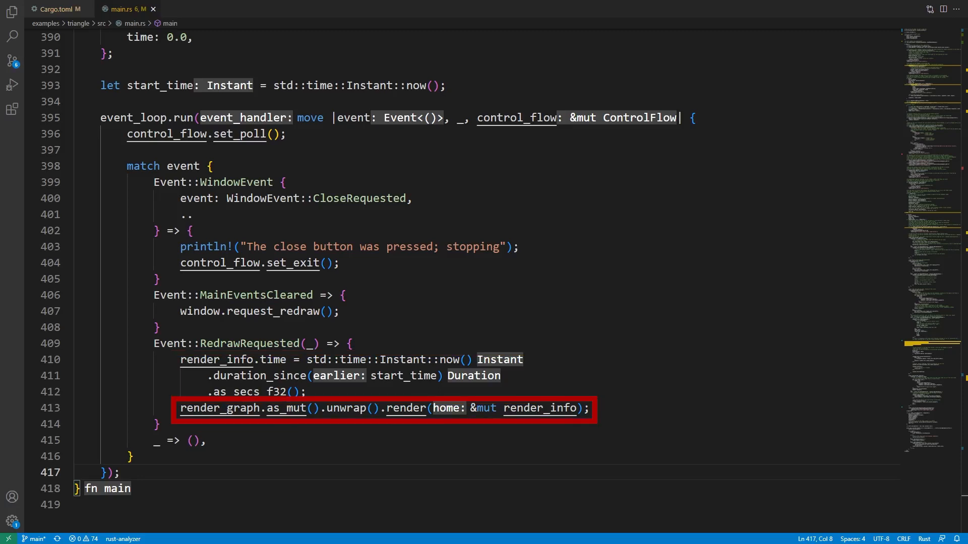
{"action": "left_click", "coordinate": [194, 9]}
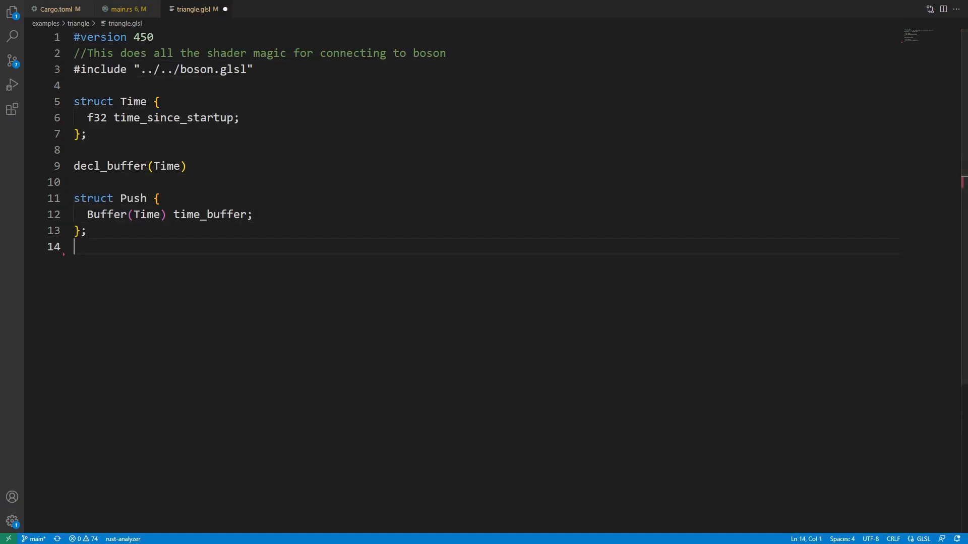
Register decl_push_constant(Push) and start the #if defined(vertex) section.
{"action": "type", "text": "decl_push_constant(Push)"}
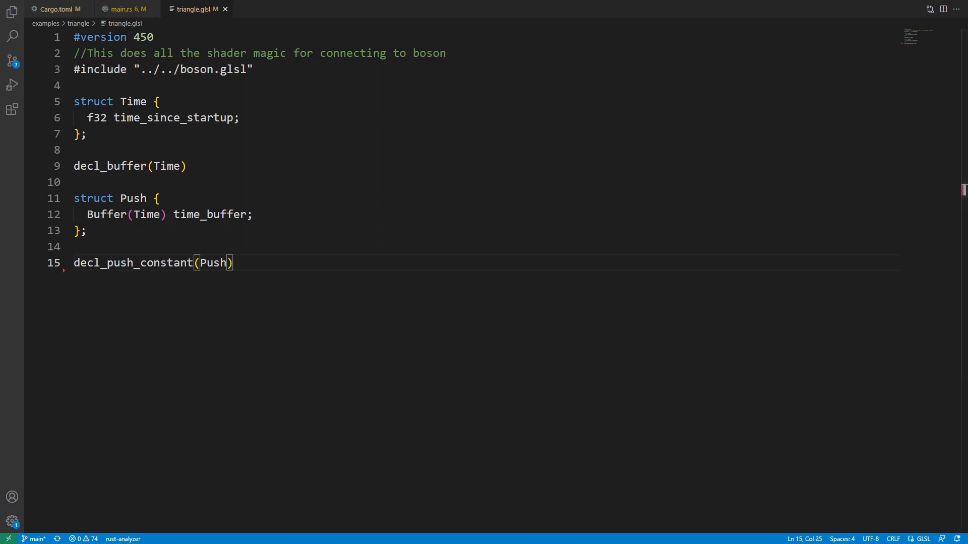
{"action": "type", "text": "#if defined(vertex)"}
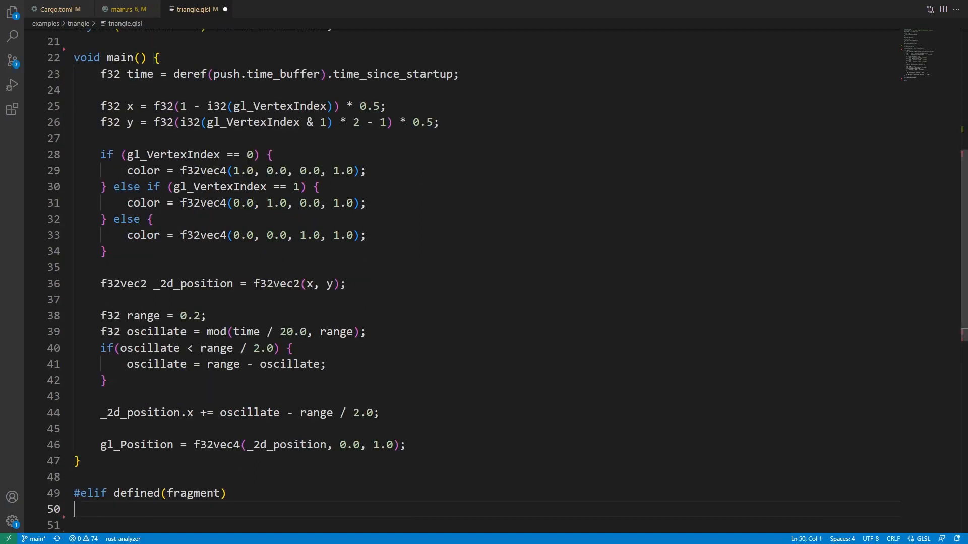
Declare the fragment input 'layout(location = 0) in vec4 color;' in triangle.glsl.
{"action": "type", "text": "layout(location = 0) in vec4 color;"}
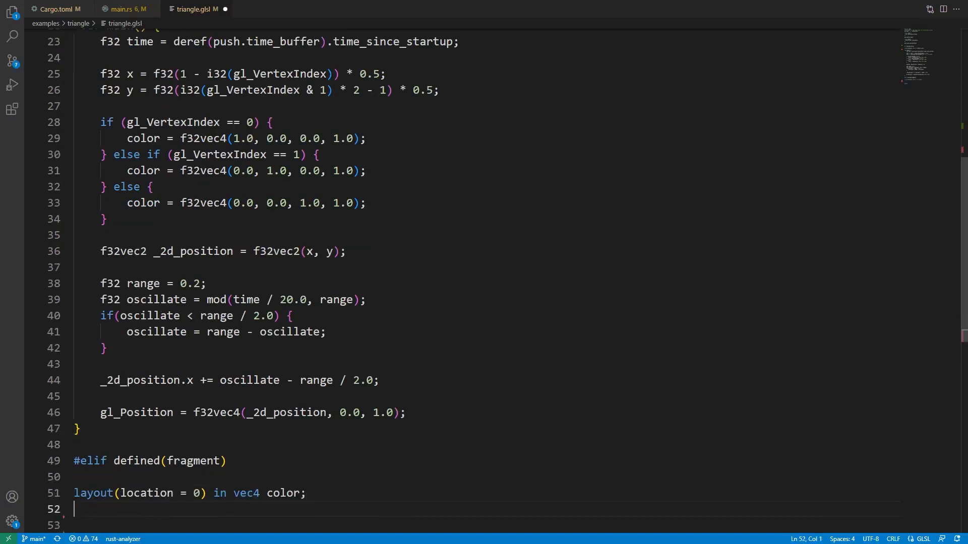